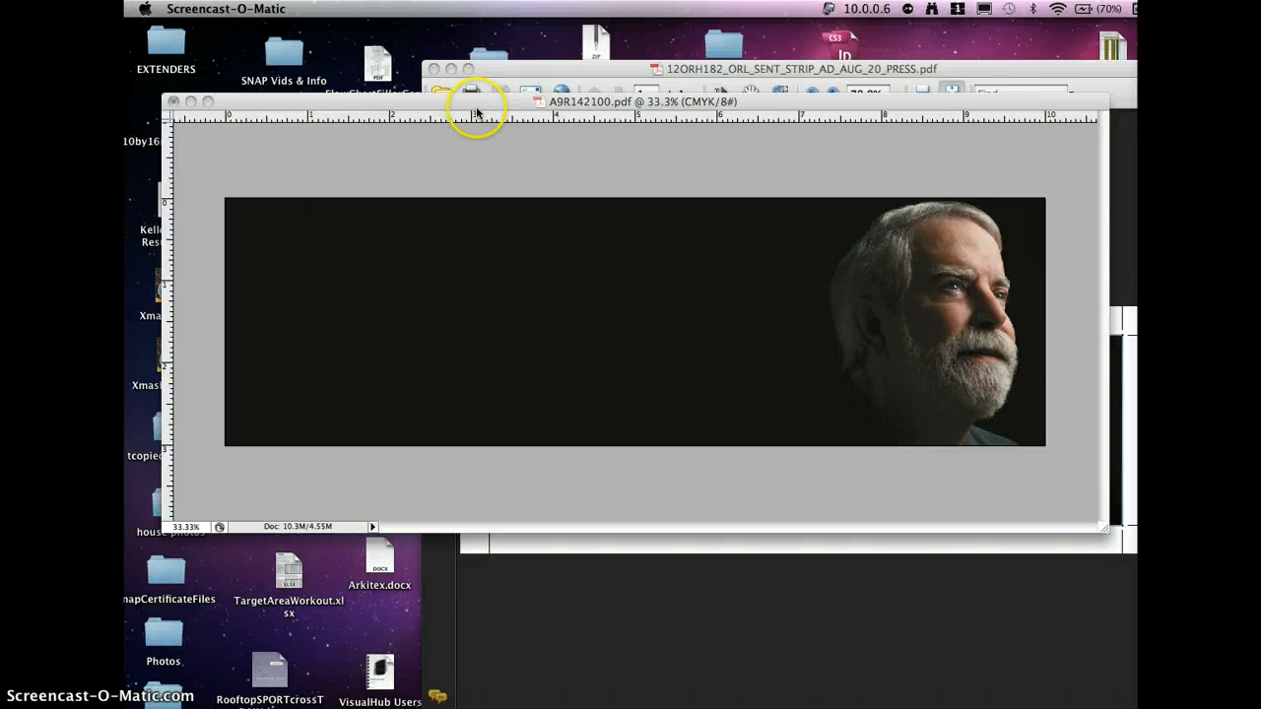
pyautogui.moveTo(603, 305)
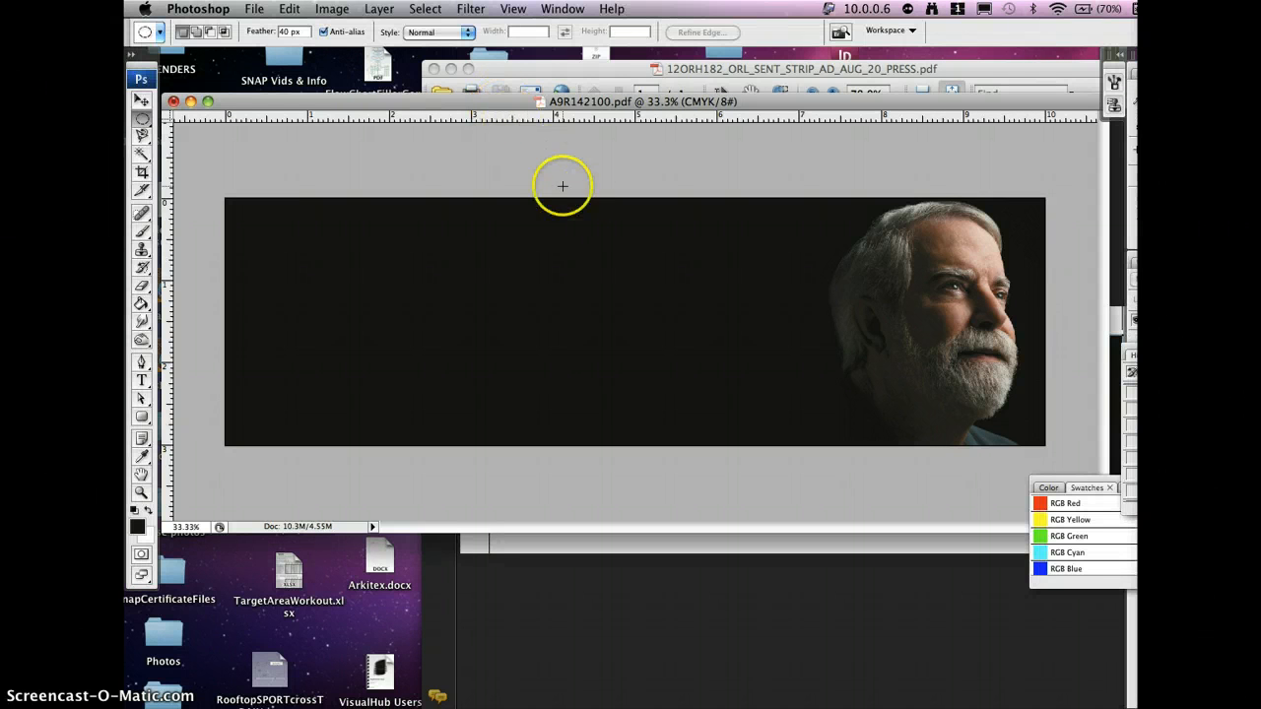
pyautogui.moveTo(543, 300)
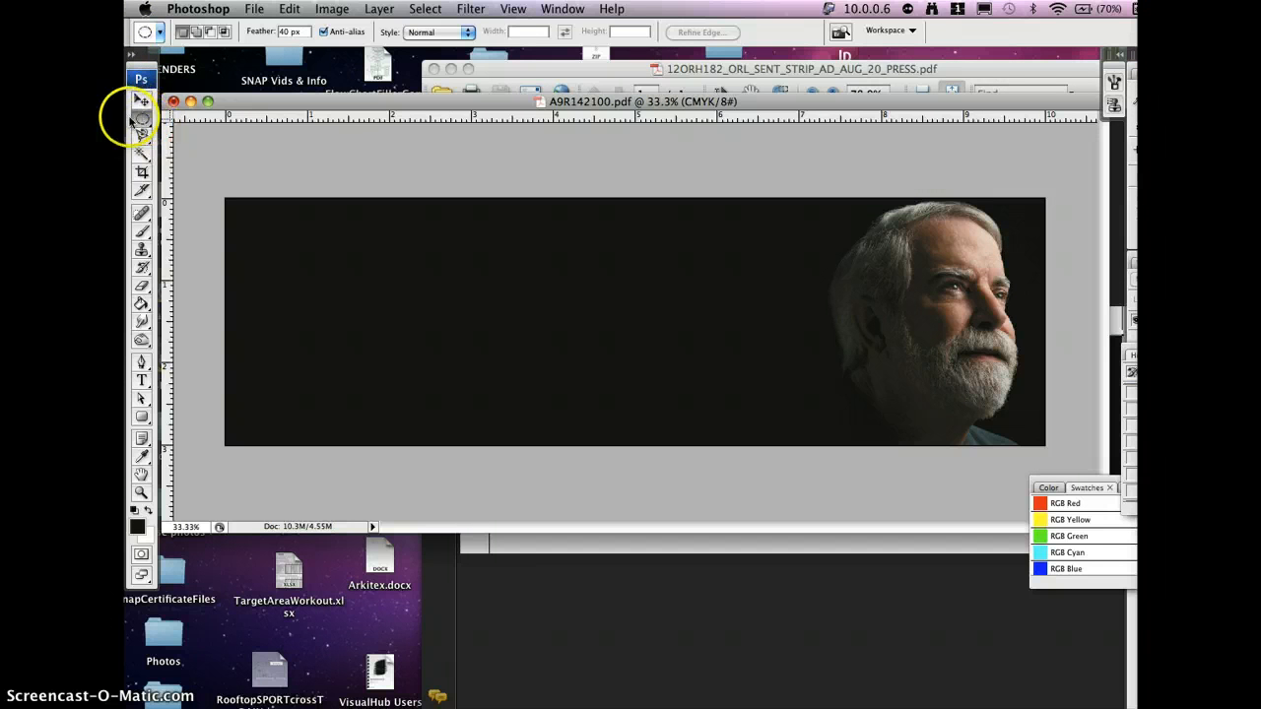
pyautogui.moveTo(339, 175)
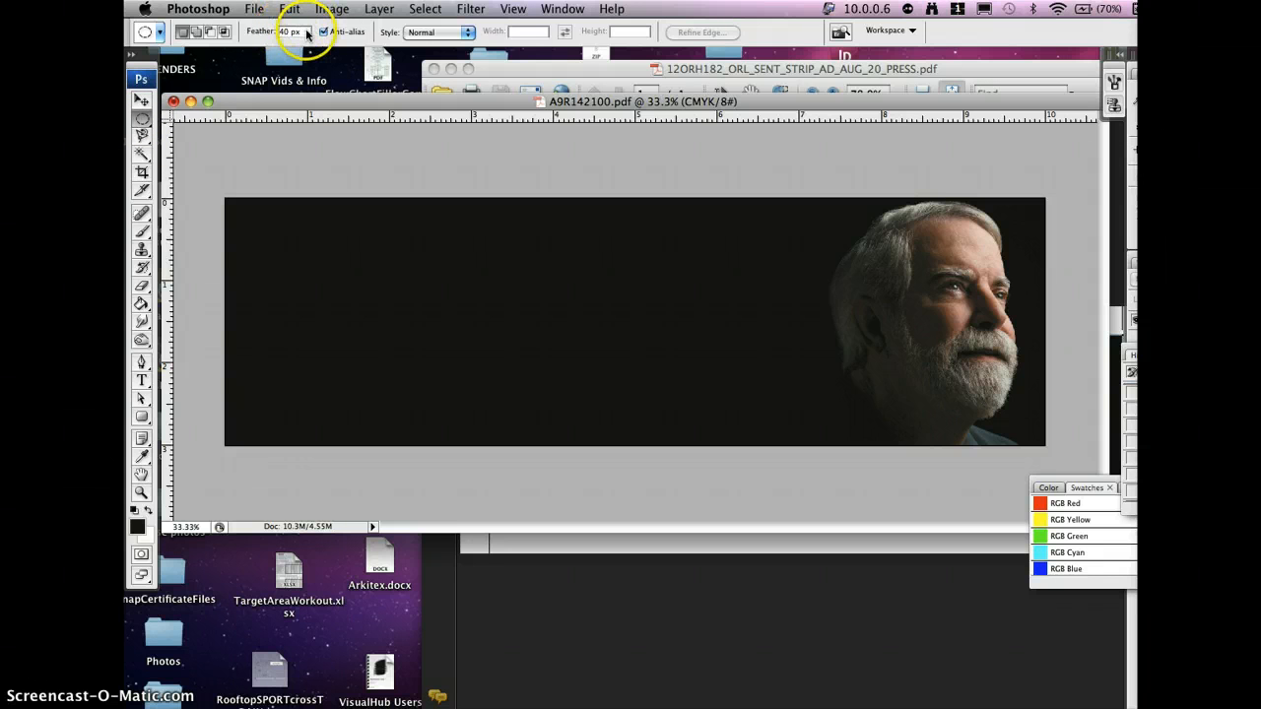
pyautogui.moveTo(800, 232)
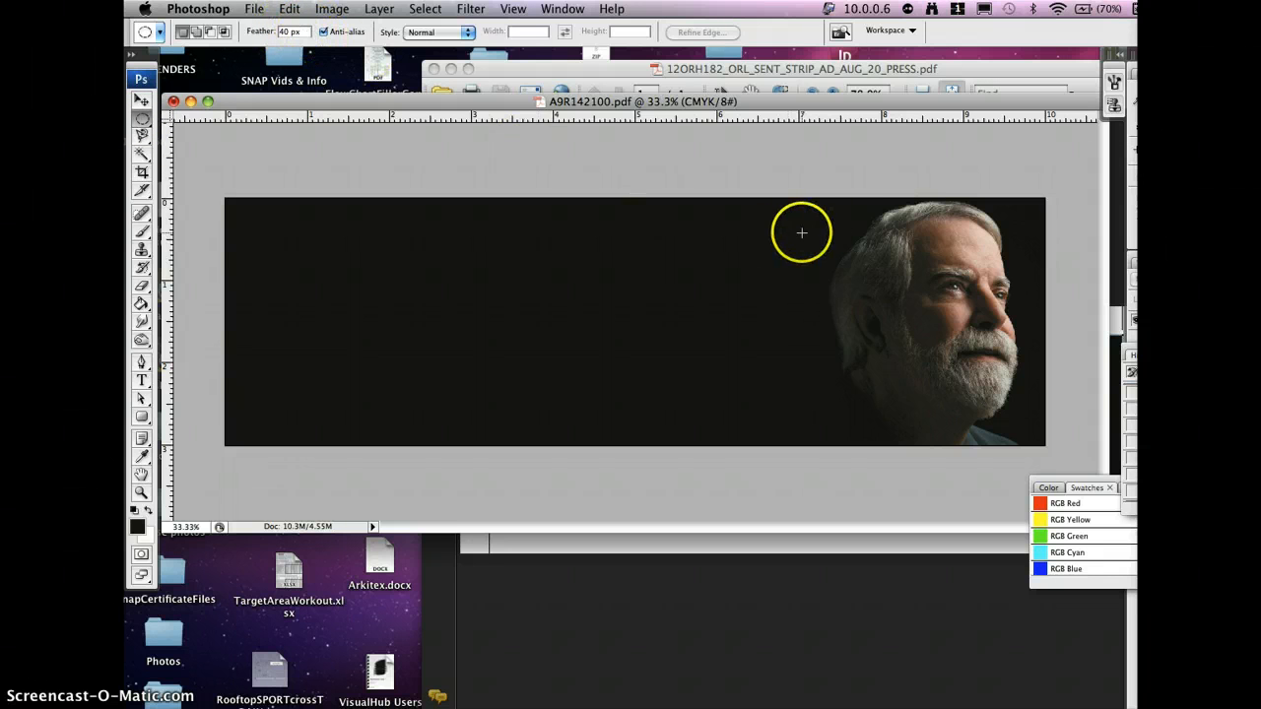
pyautogui.moveTo(808, 189)
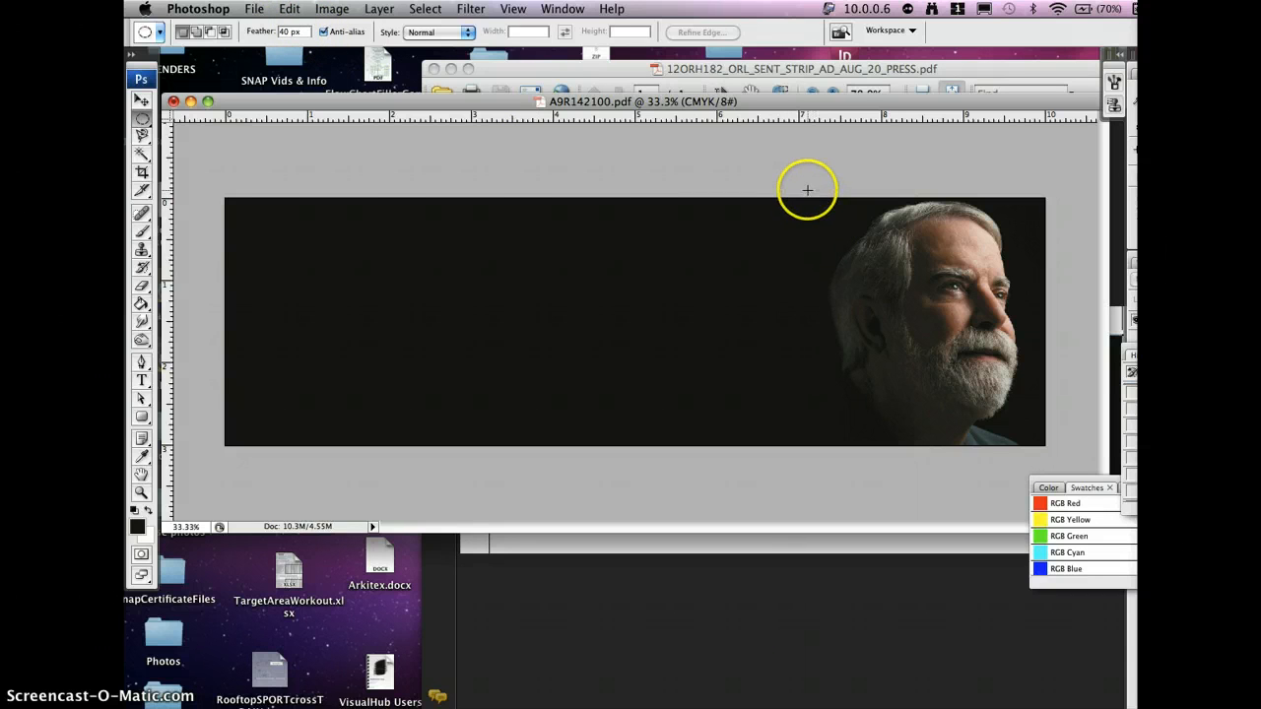
# Step: Drag a feathered elliptical selection enclosing the man's whole head and shoulders
pyautogui.moveTo(808, 189); pyautogui.dragTo(924, 365)
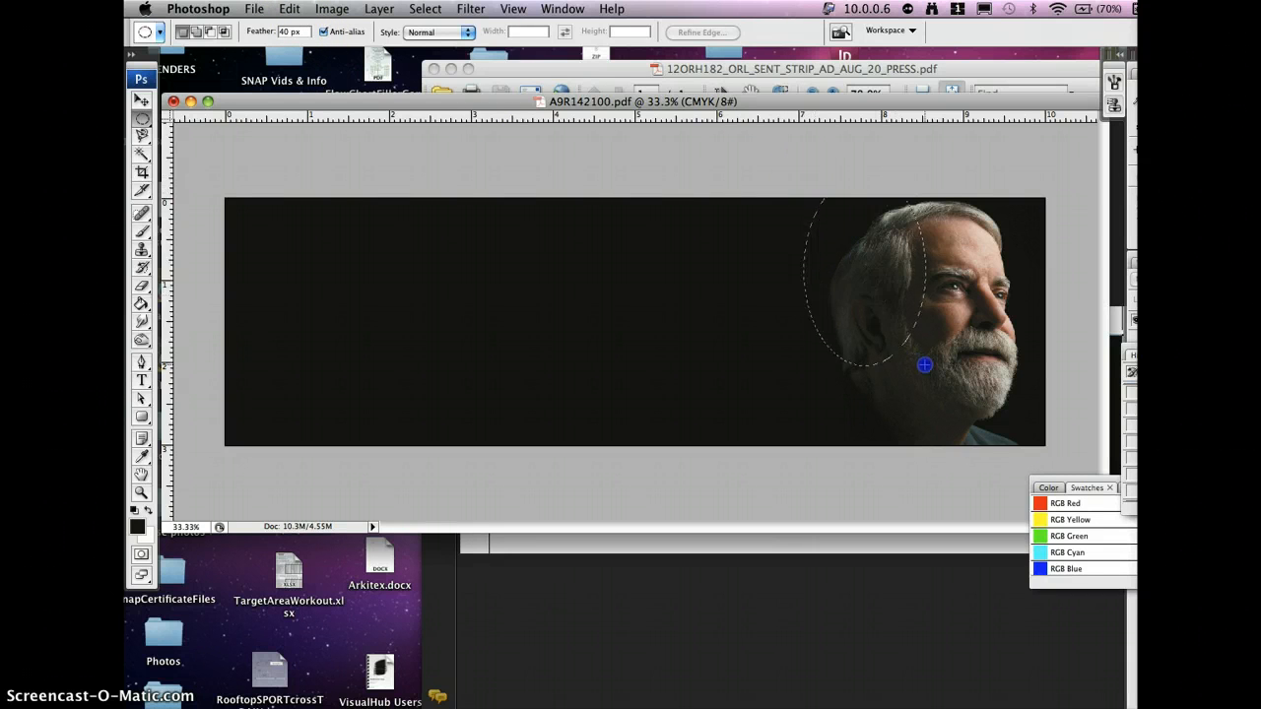
pyautogui.moveTo(924, 364); pyautogui.dragTo(1076, 441)
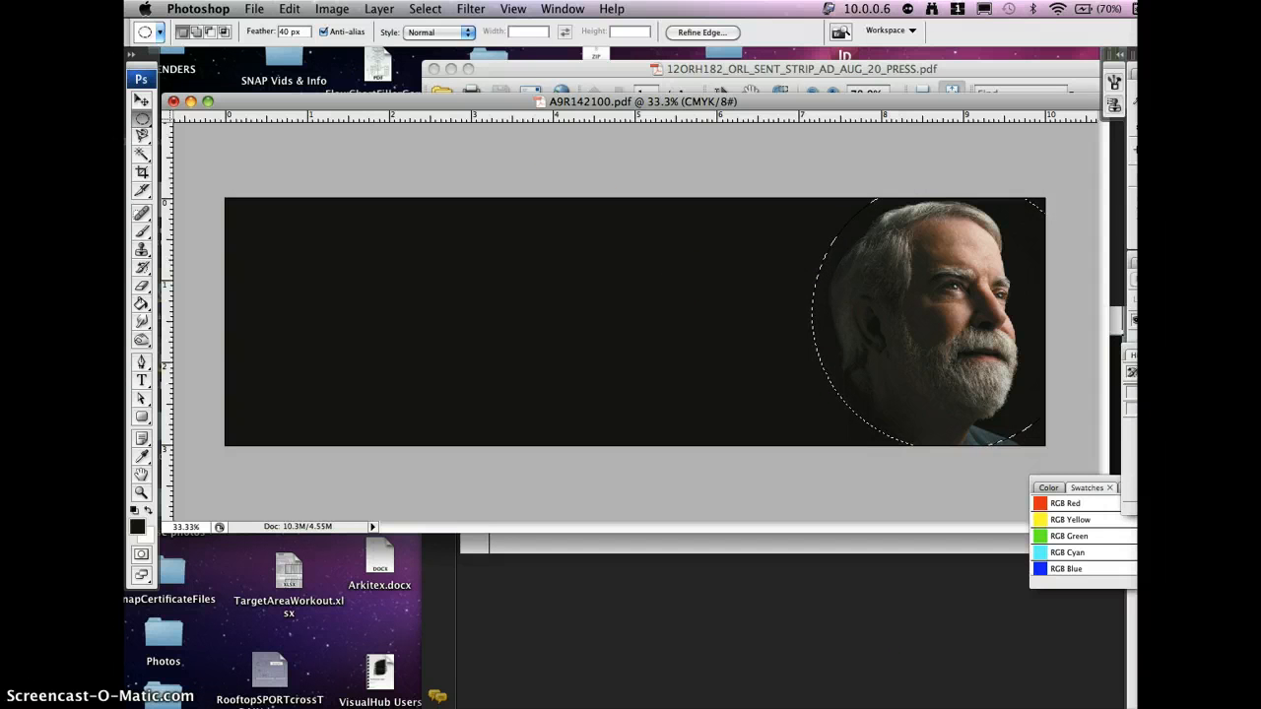
# Step: Invert the selection via Select > Inverse so it covers the dark background
pyautogui.click(425, 8)
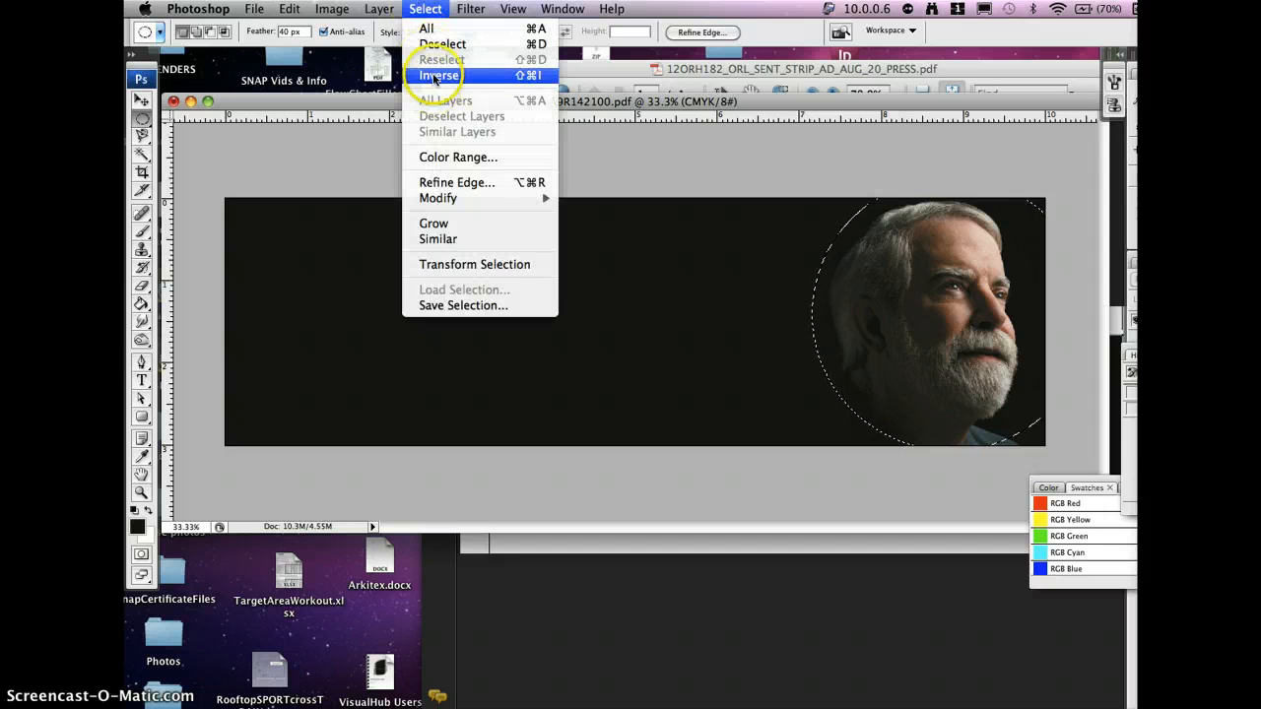
pyautogui.click(442, 75)
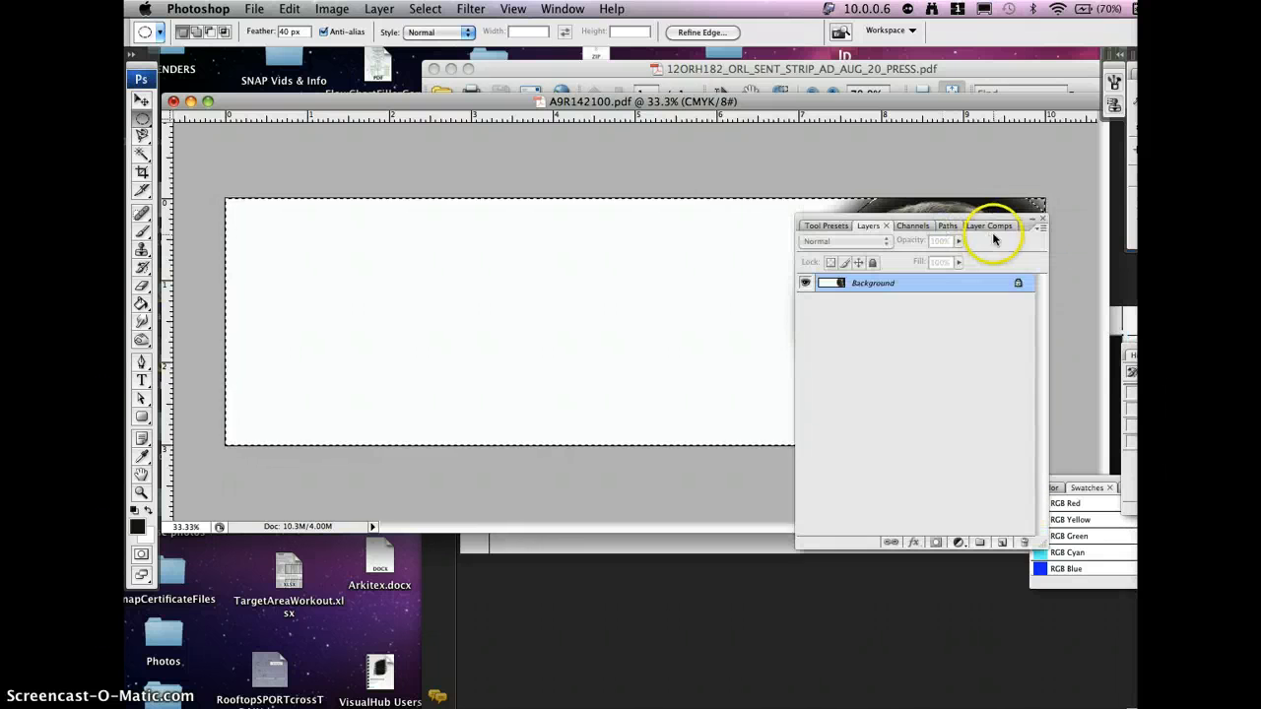
# Step: Add a new empty layer named 'bg fill' from the Layers panel menu
pyautogui.click(1040, 226)
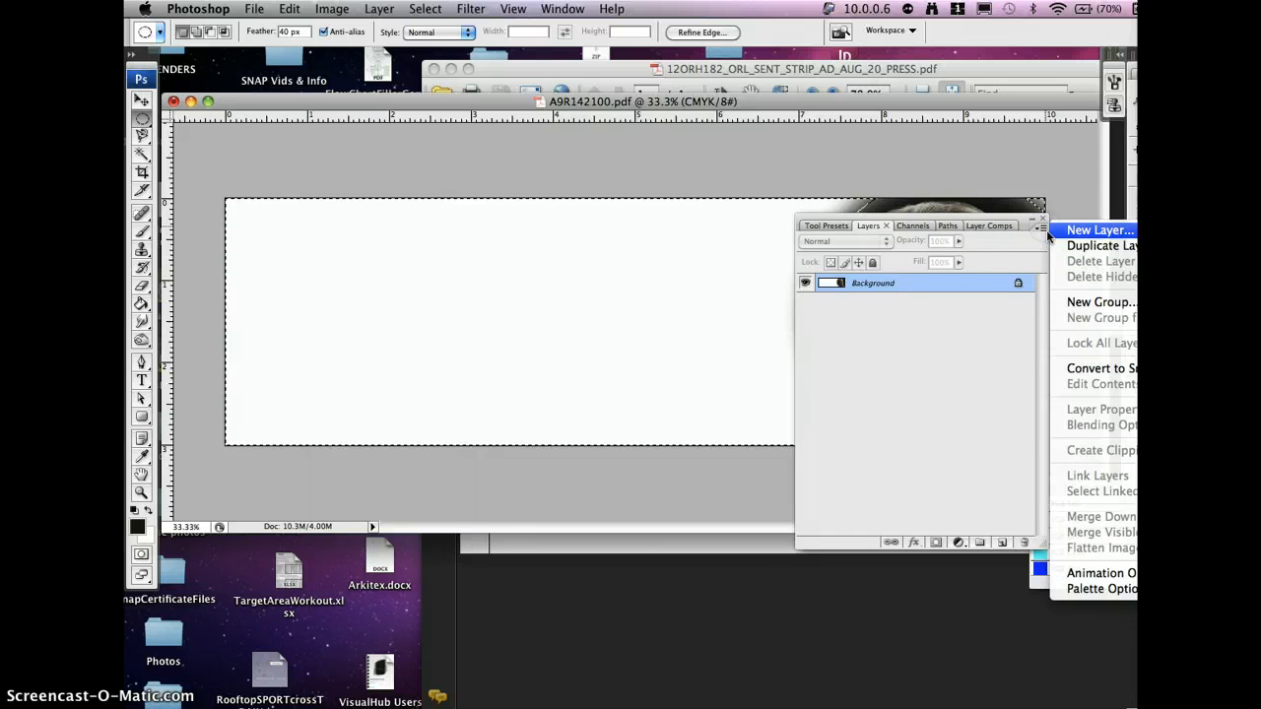
pyautogui.click(1100, 228)
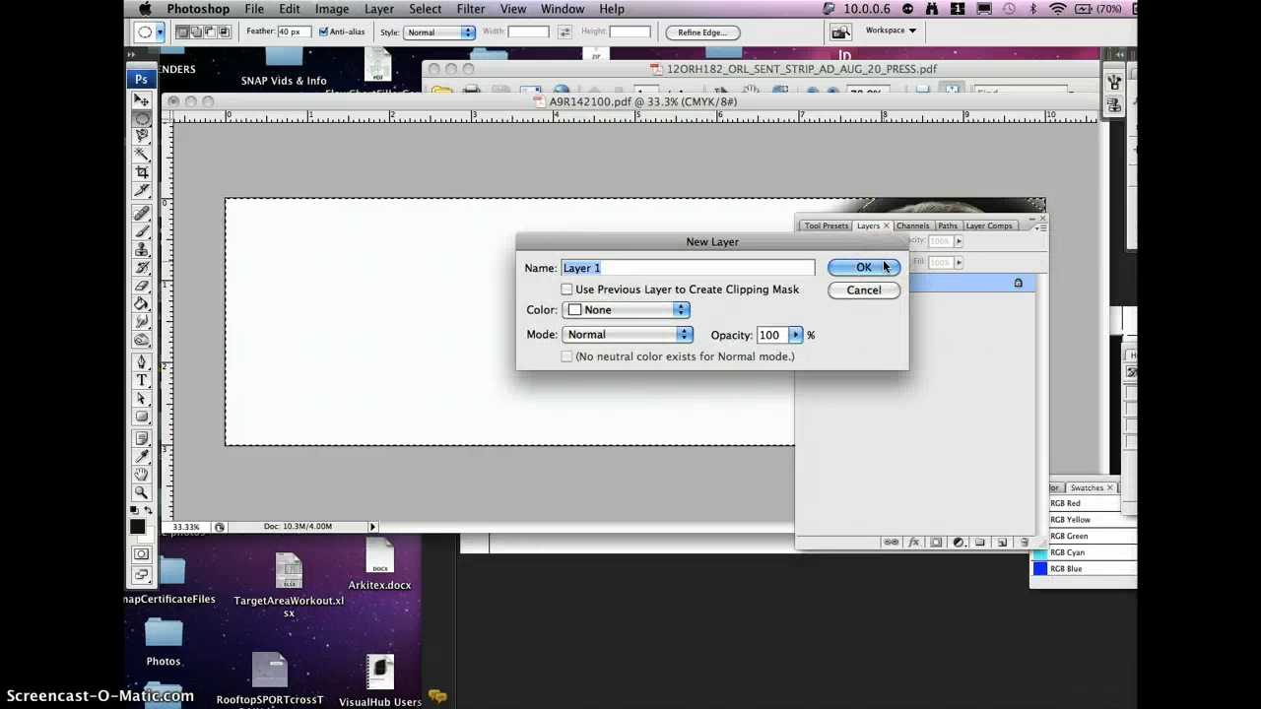
pyautogui.write('bg f')
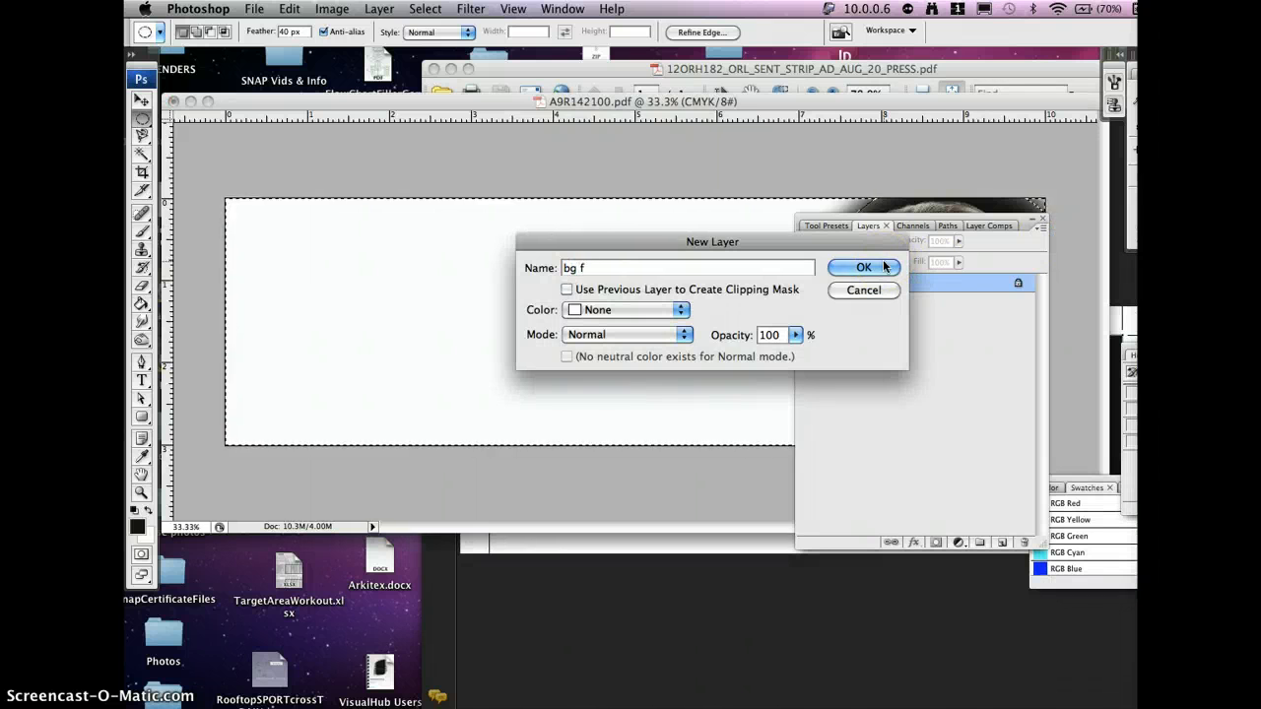
pyautogui.click(863, 268)
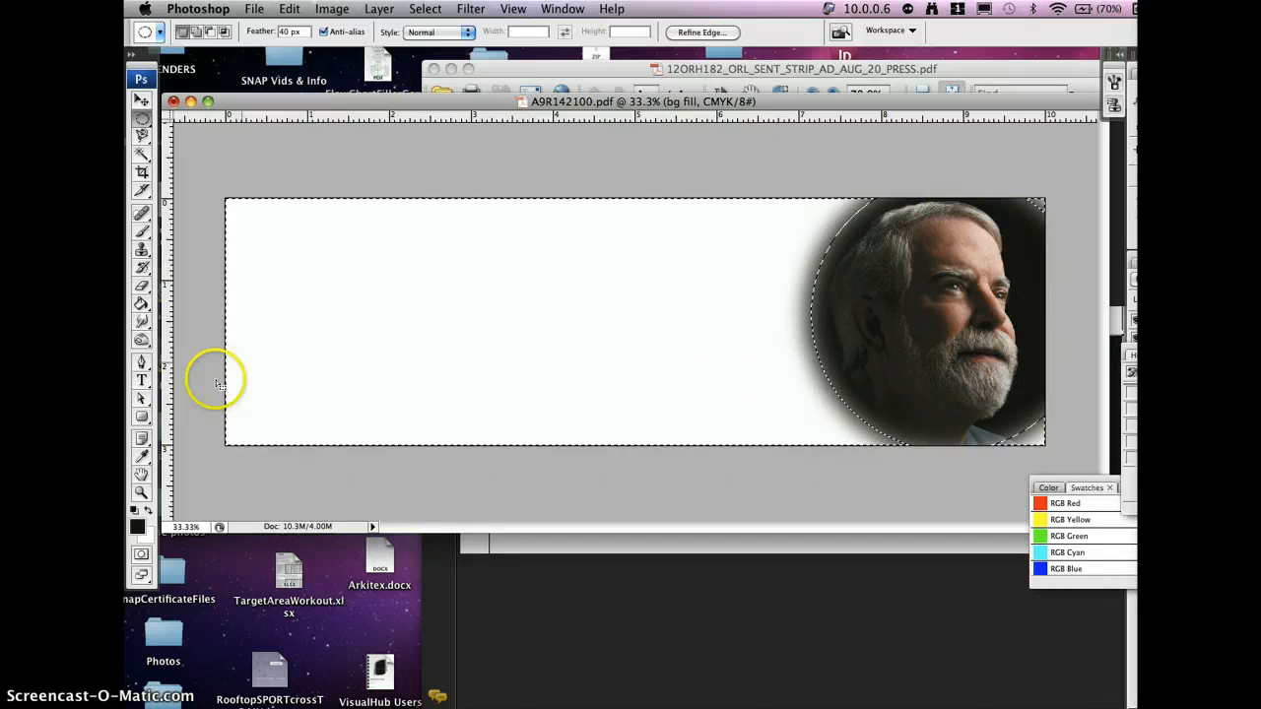
# Step: Fill the selected background with C0 M0 Y0 K100 black using the Paint Bucket
pyautogui.click(142, 304)
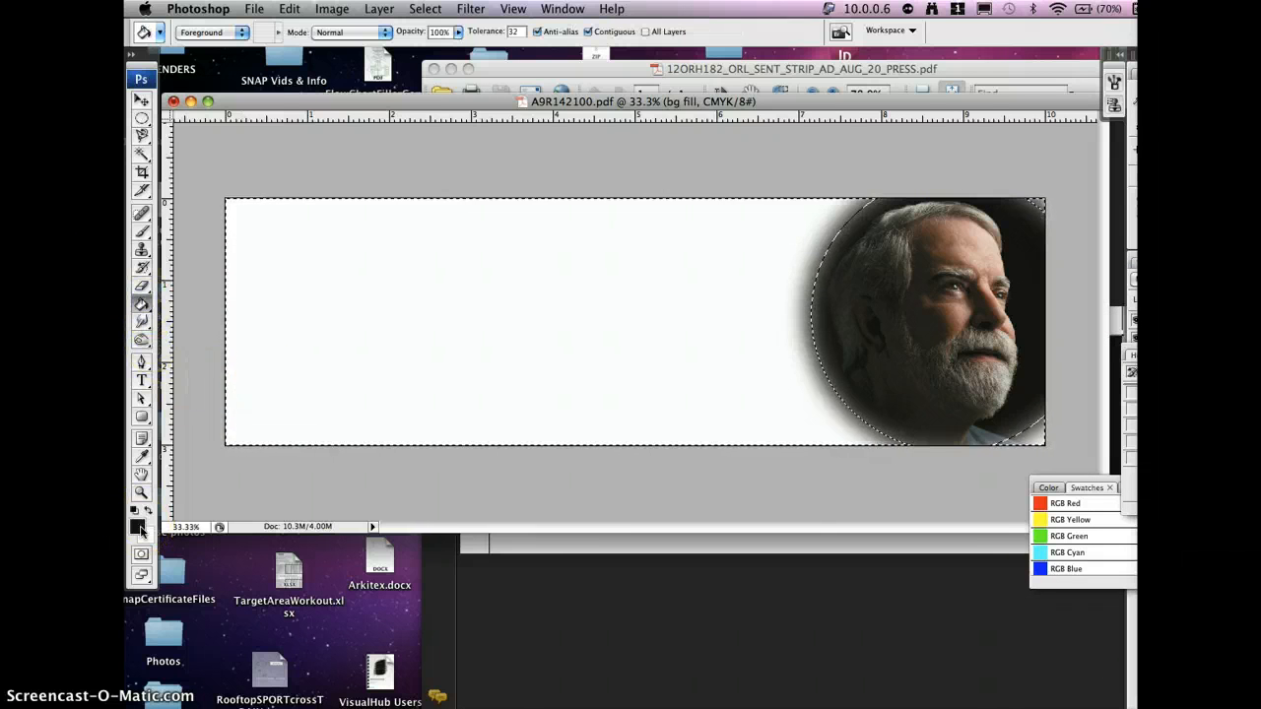
pyautogui.click(134, 528)
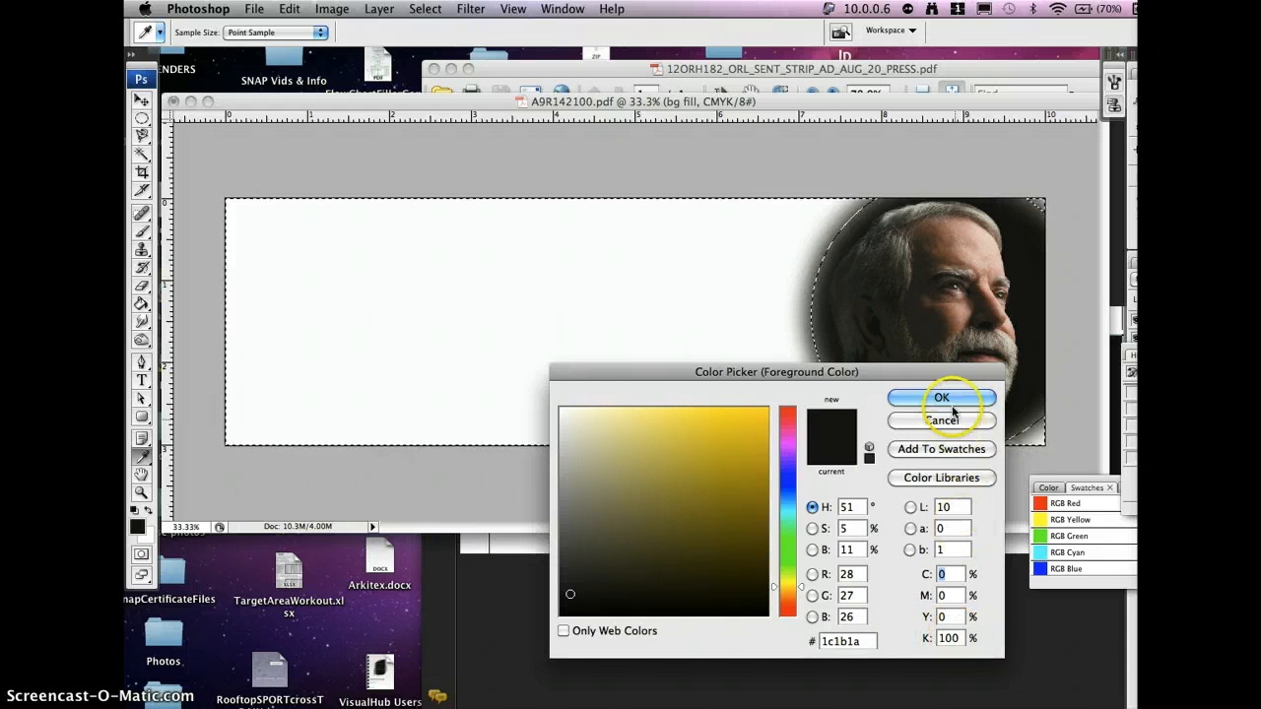
pyautogui.click(942, 398)
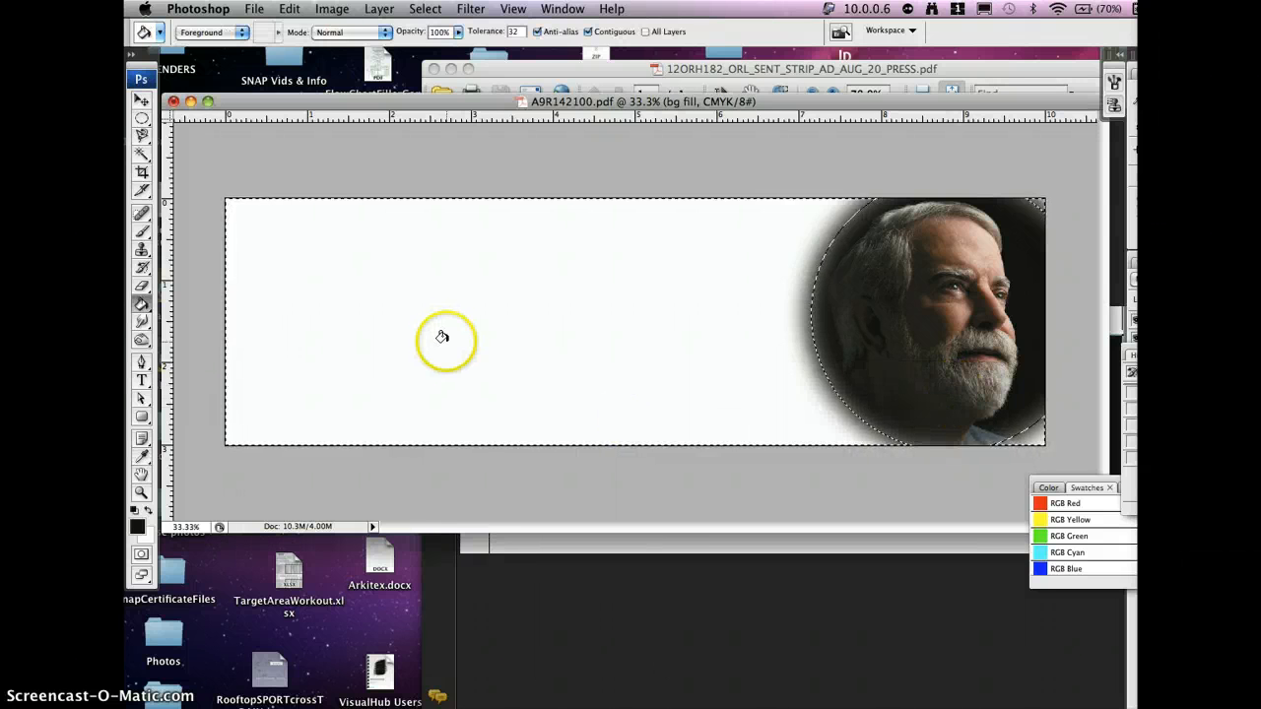
pyautogui.click(753, 359)
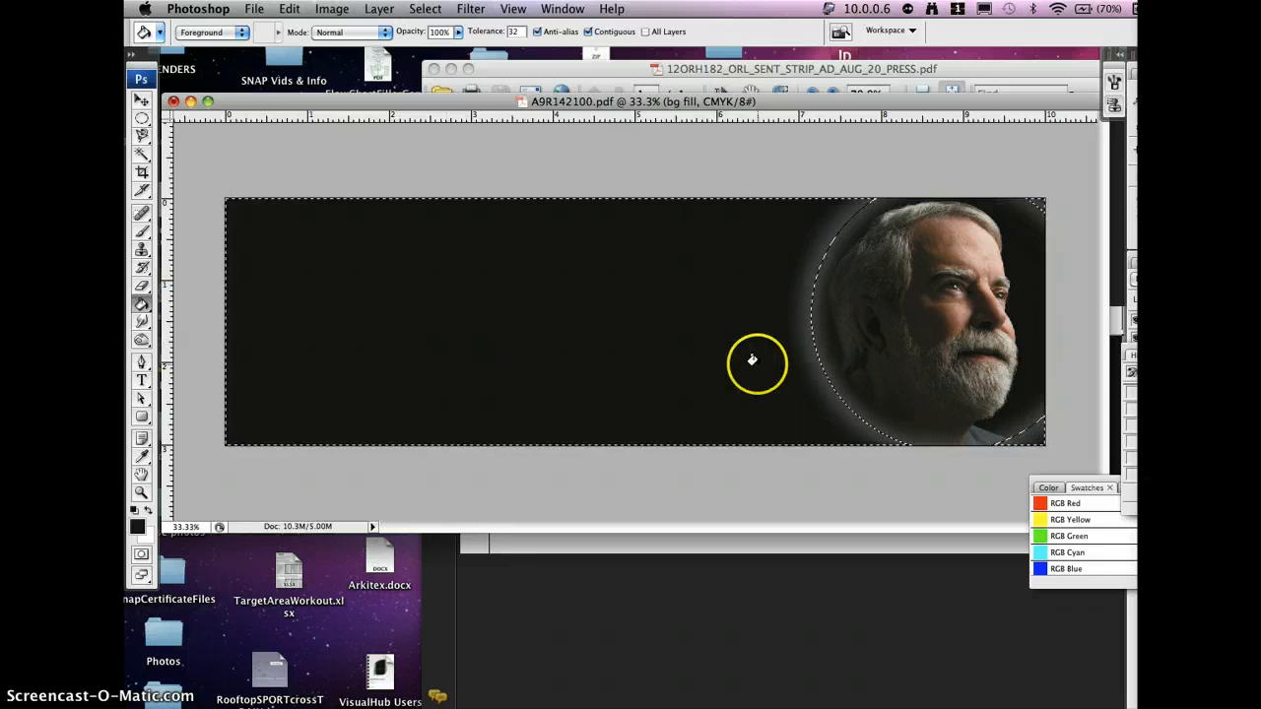
pyautogui.moveTo(877, 367)
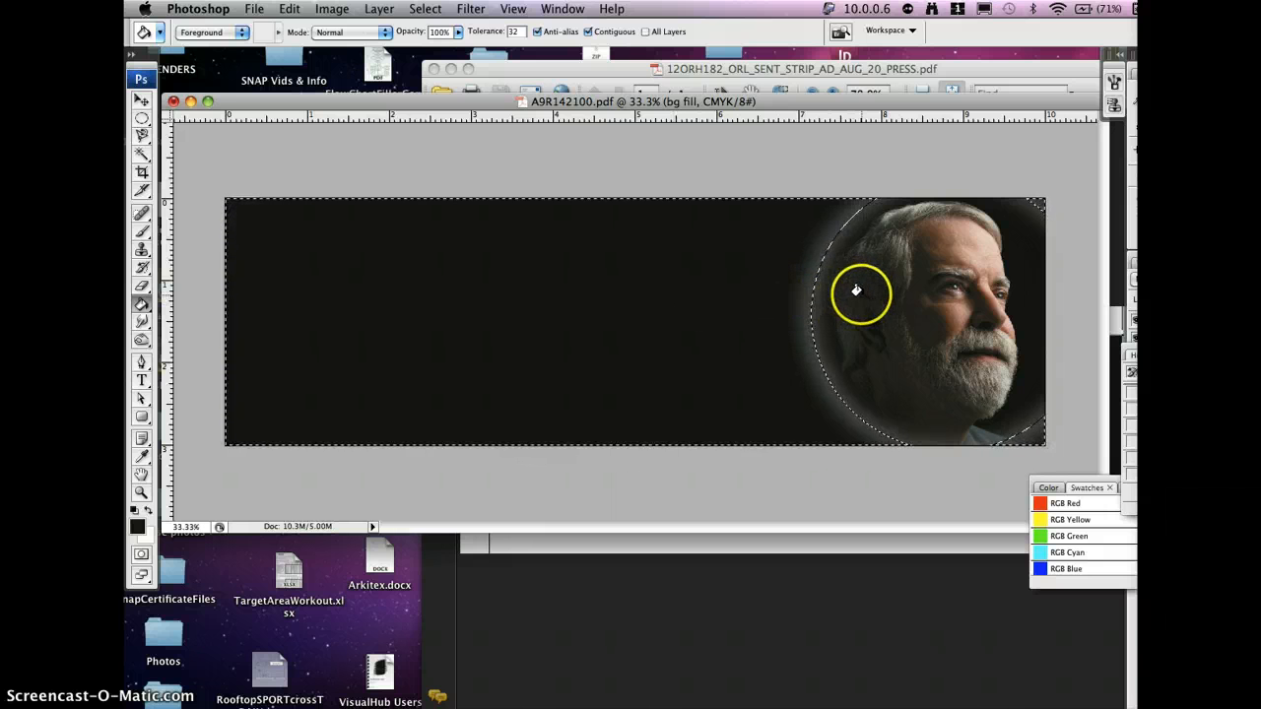
pyautogui.moveTo(871, 375)
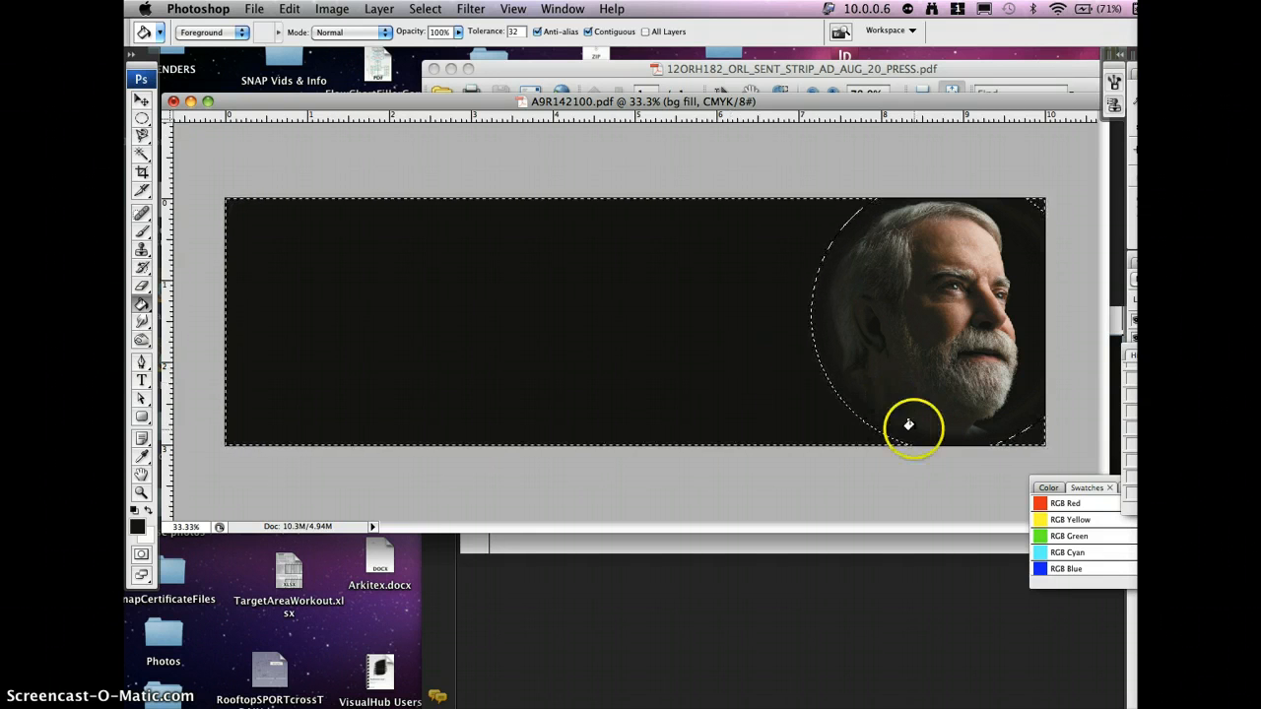
pyautogui.moveTo(1007, 412)
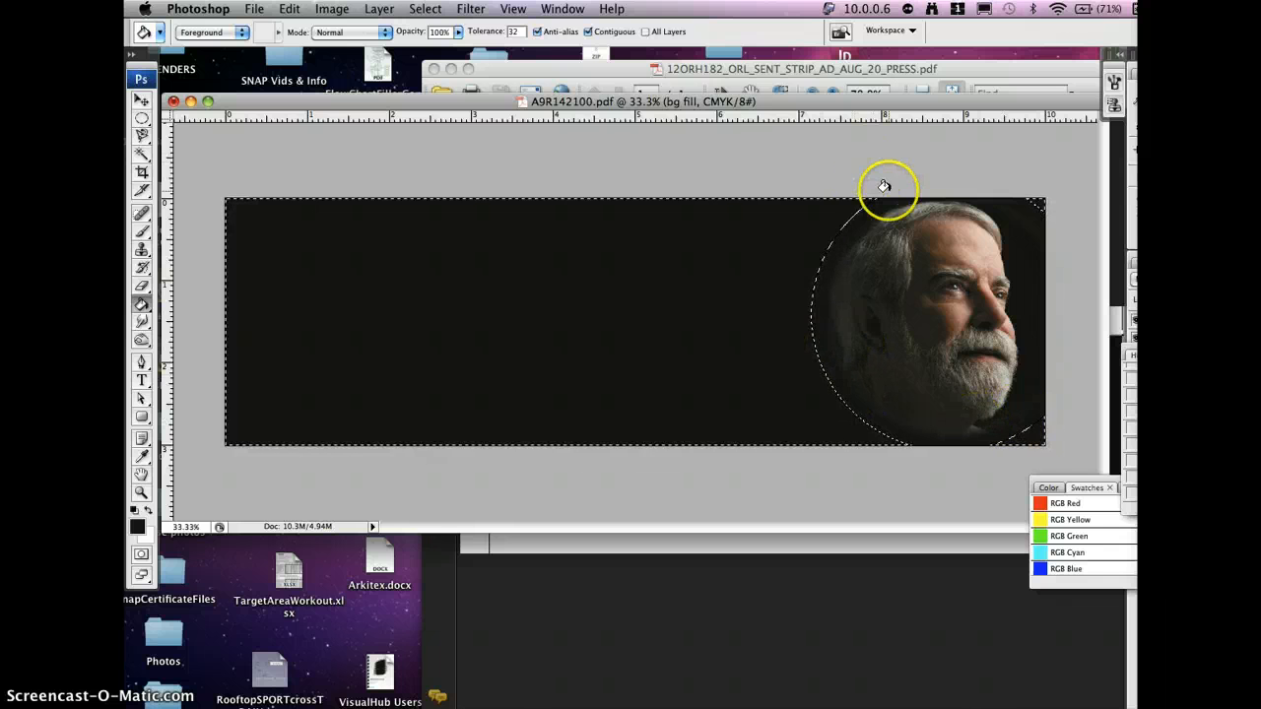
pyautogui.moveTo(879, 283)
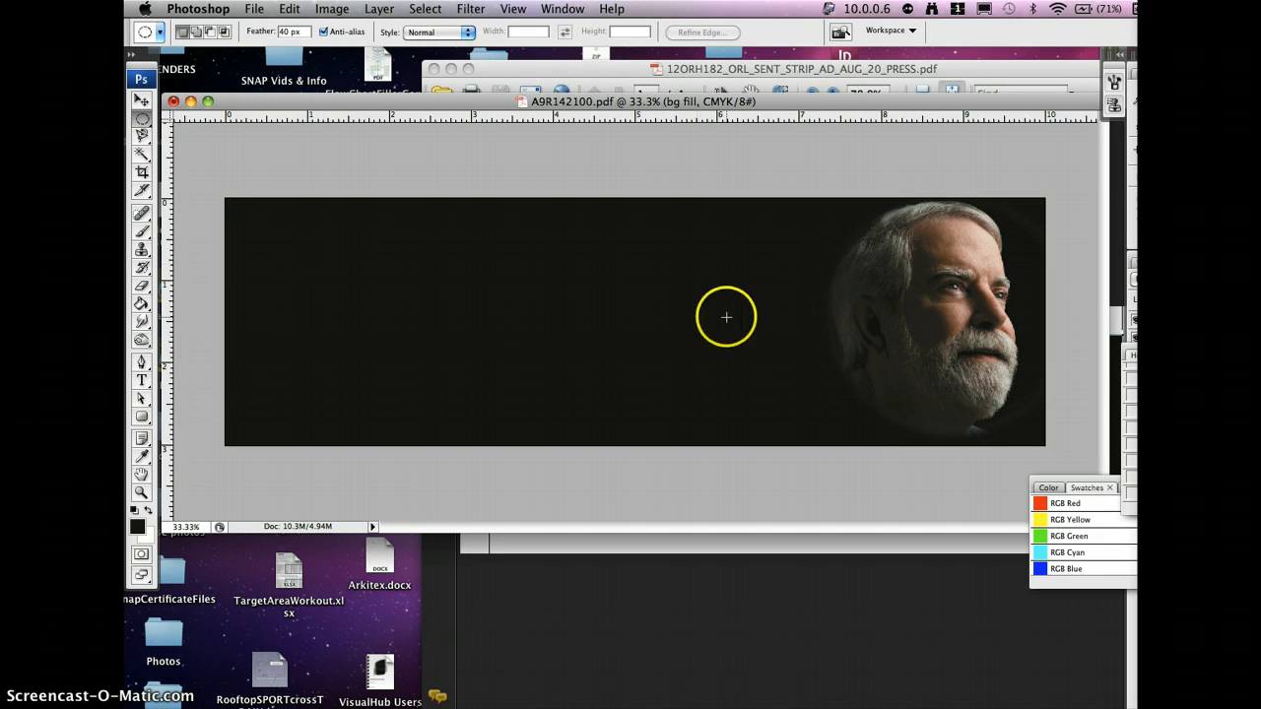
pyautogui.click(889, 153)
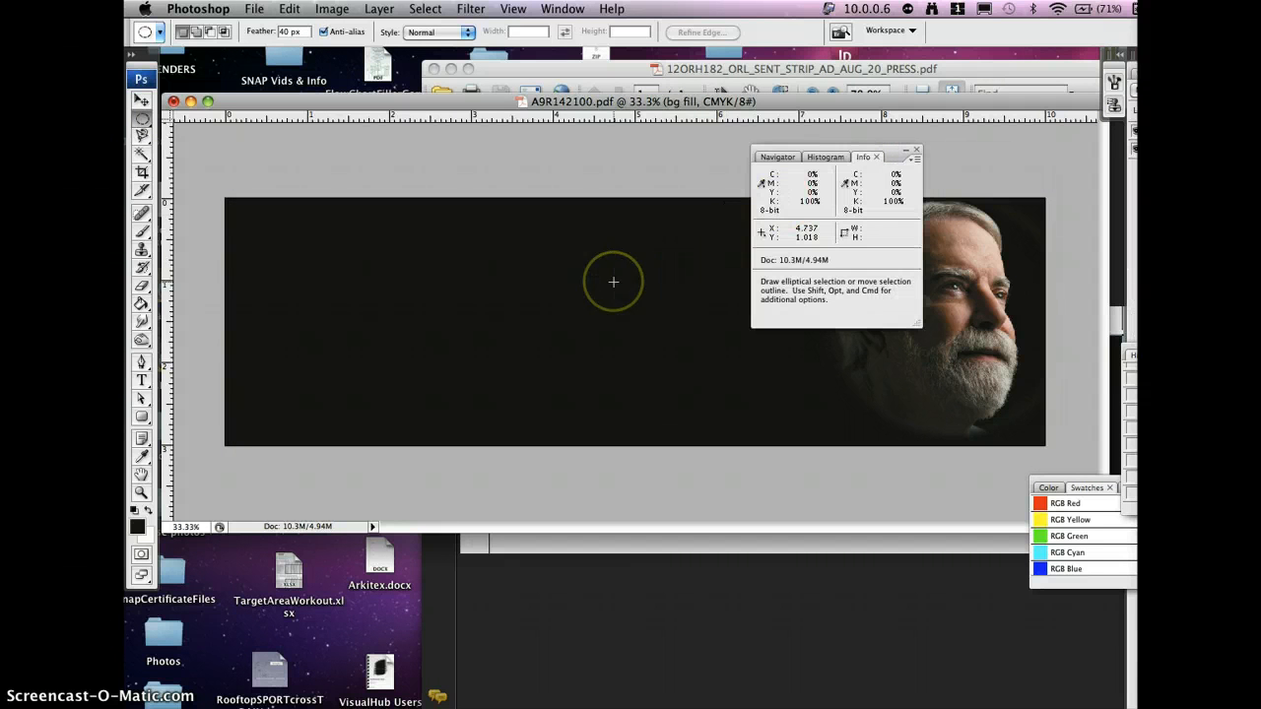
pyautogui.moveTo(796, 224)
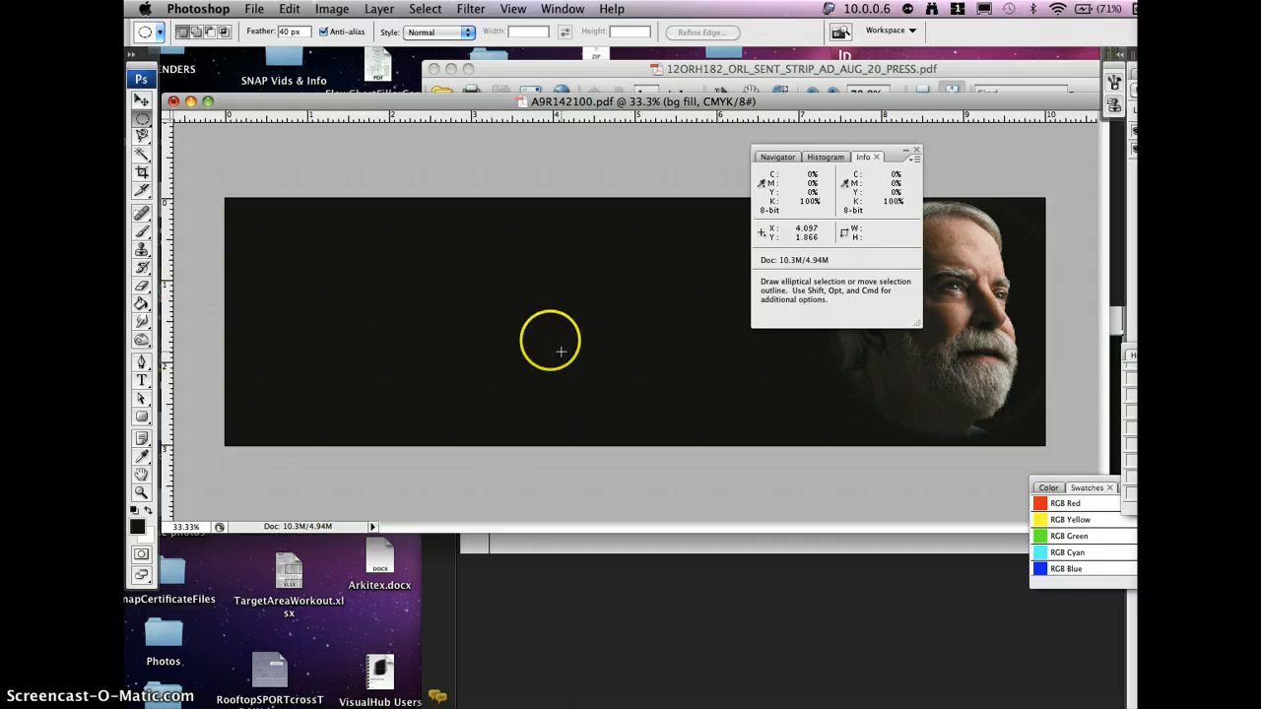
pyautogui.moveTo(1033, 217)
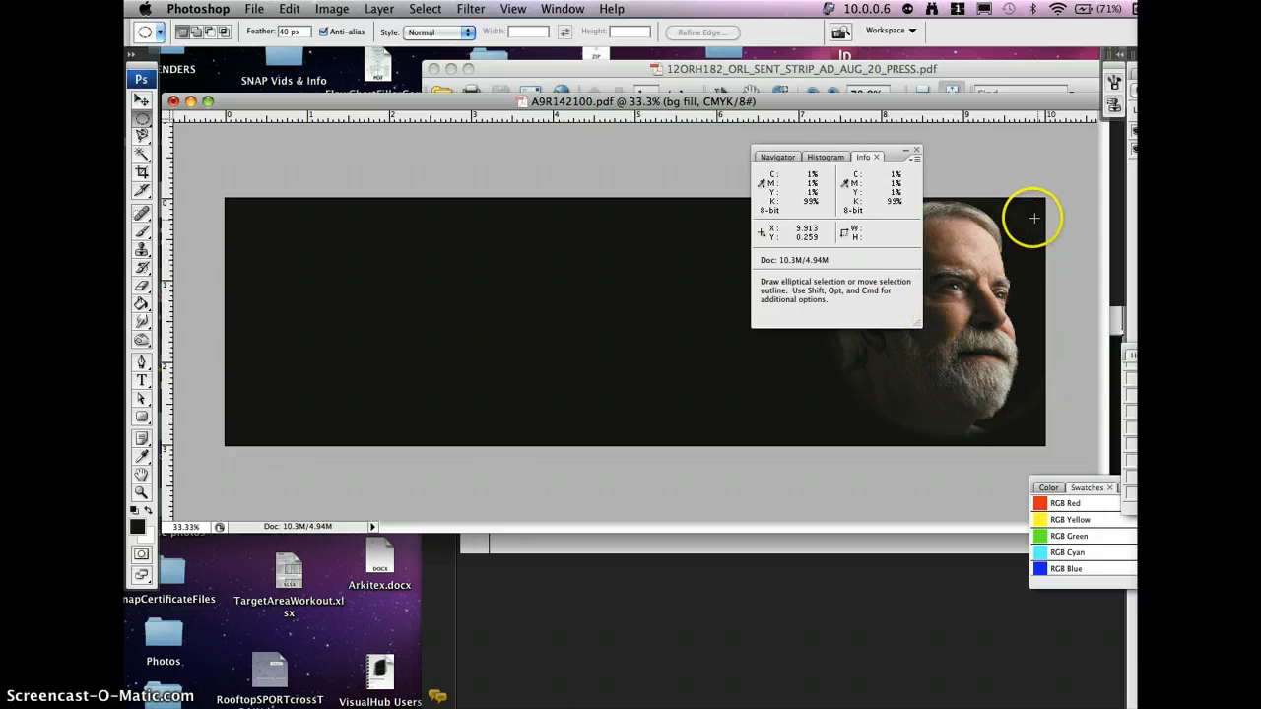
pyautogui.moveTo(1023, 236)
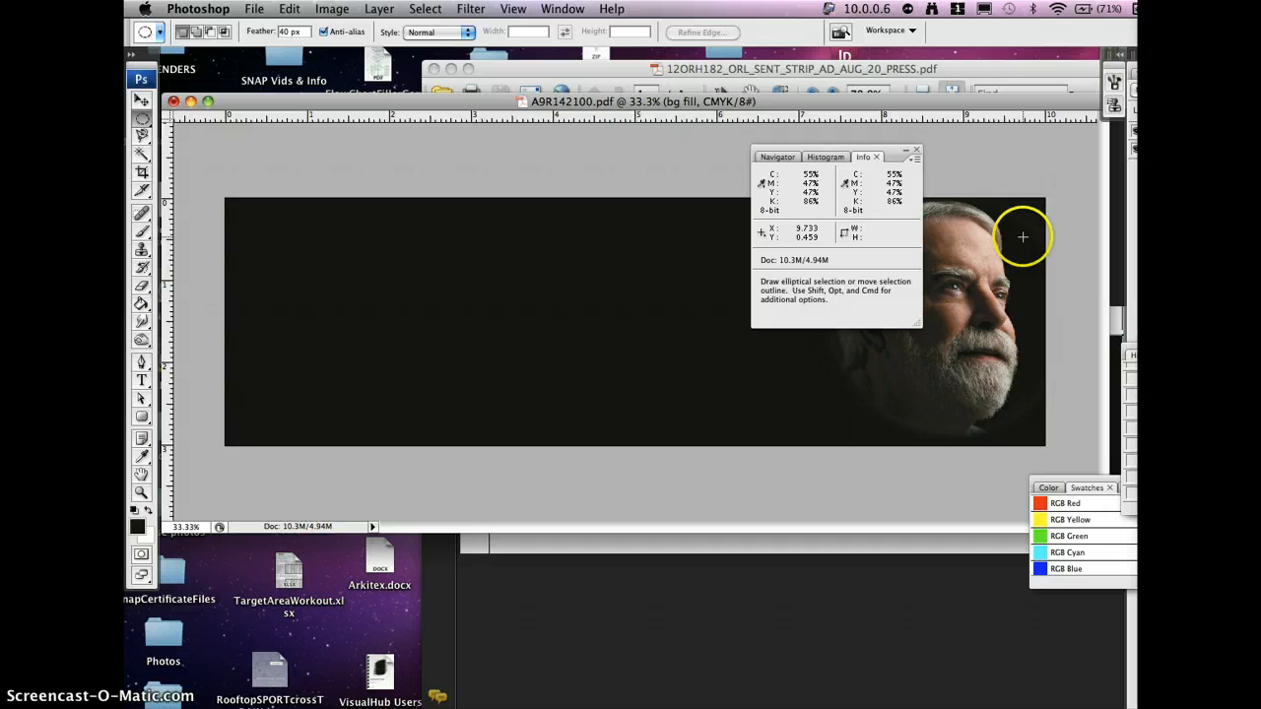
pyautogui.moveTo(1029, 268)
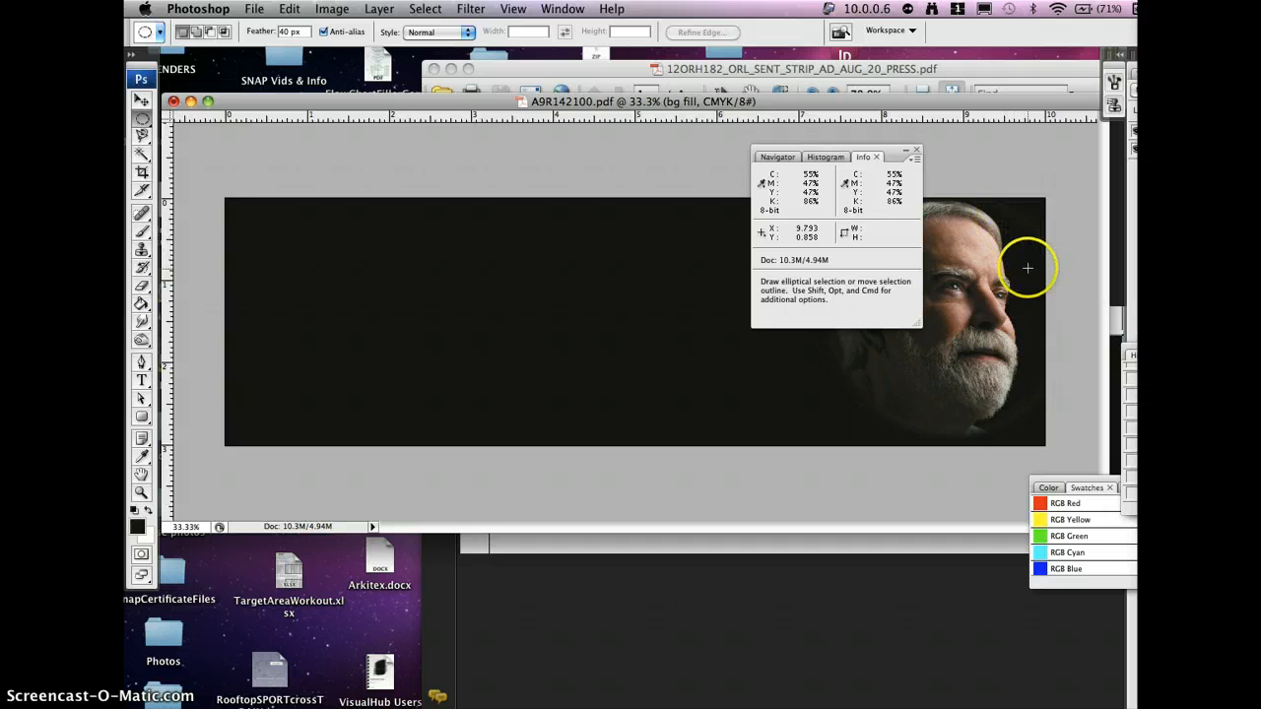
pyautogui.moveTo(987, 236)
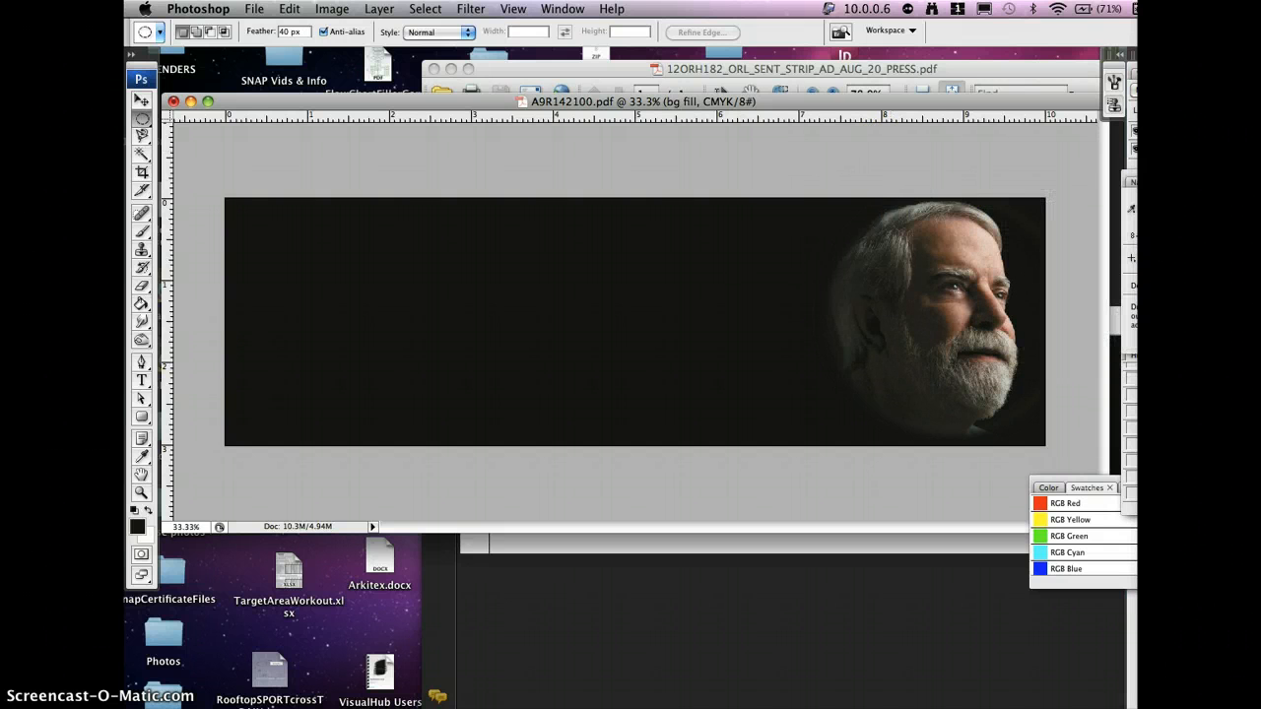
pyautogui.moveTo(763, 260)
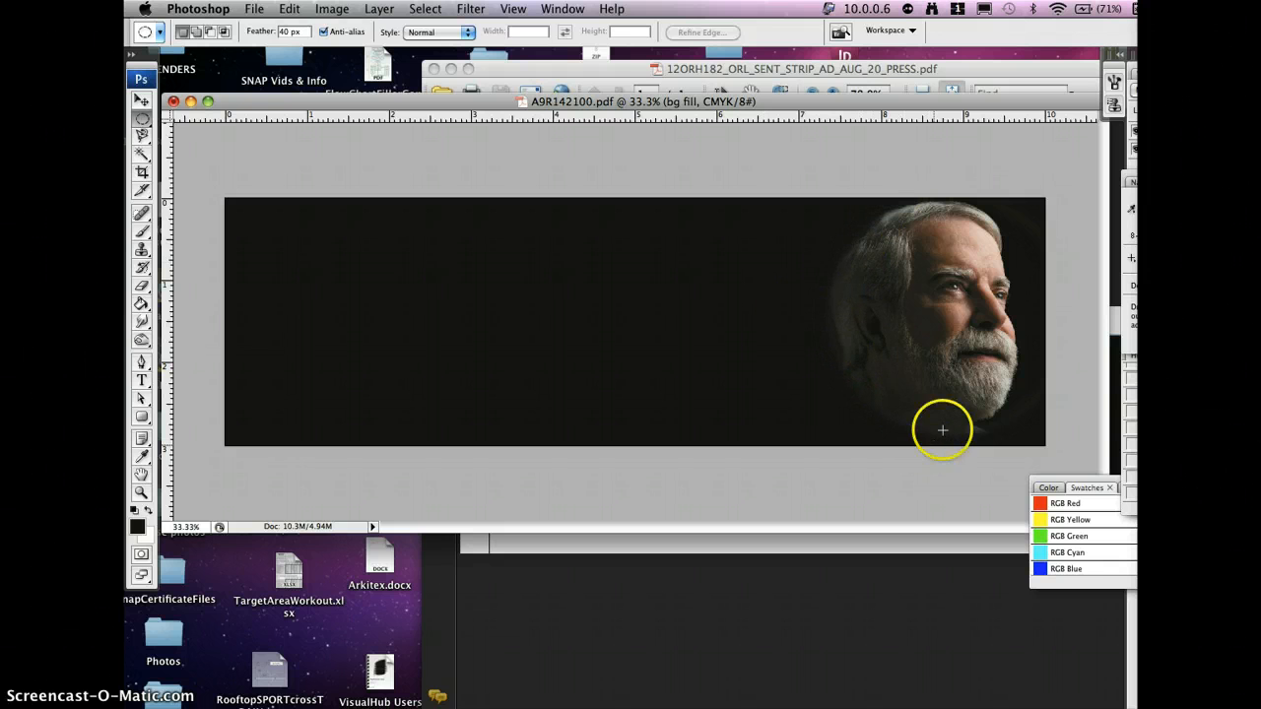
pyautogui.moveTo(1020, 414)
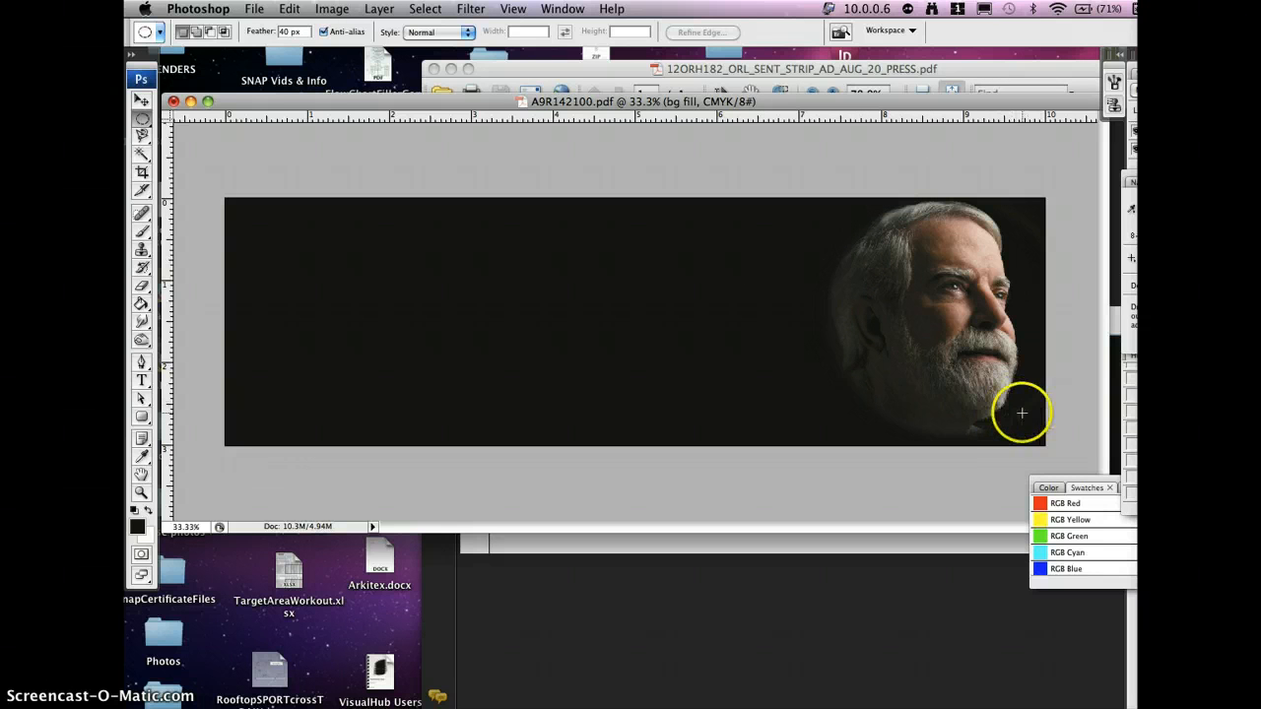
pyautogui.moveTo(823, 284)
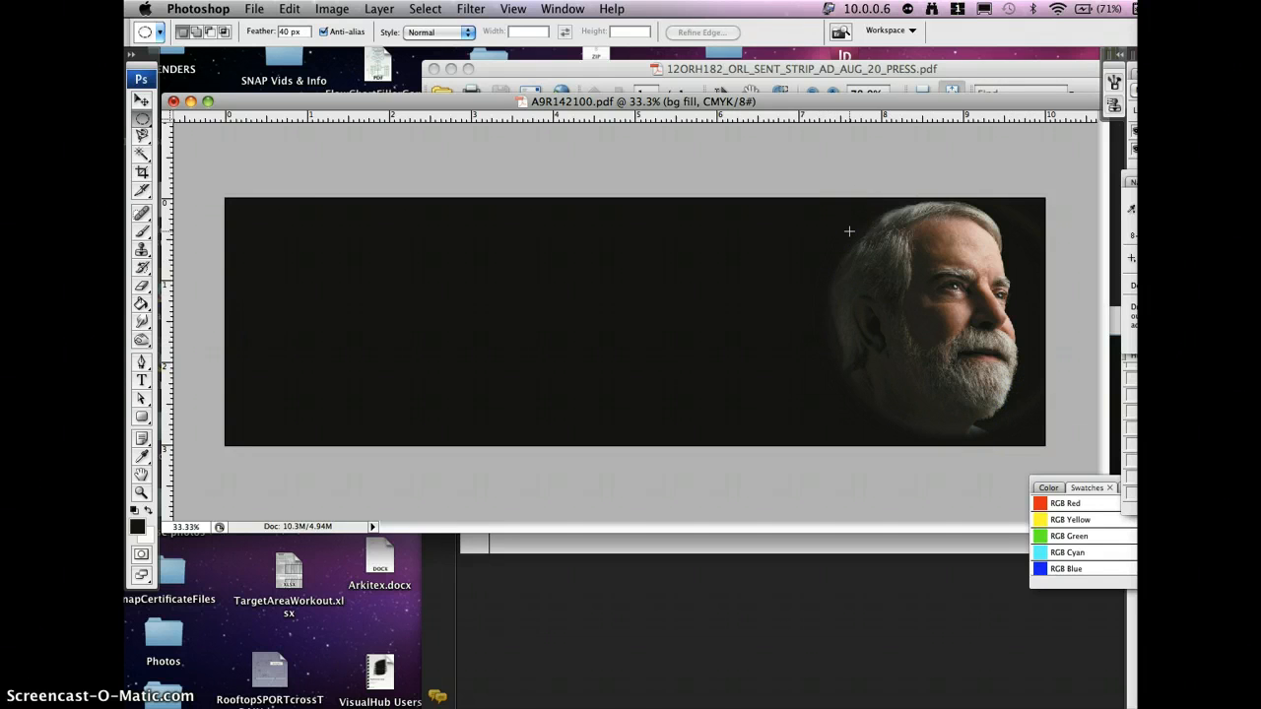
pyautogui.moveTo(666, 288)
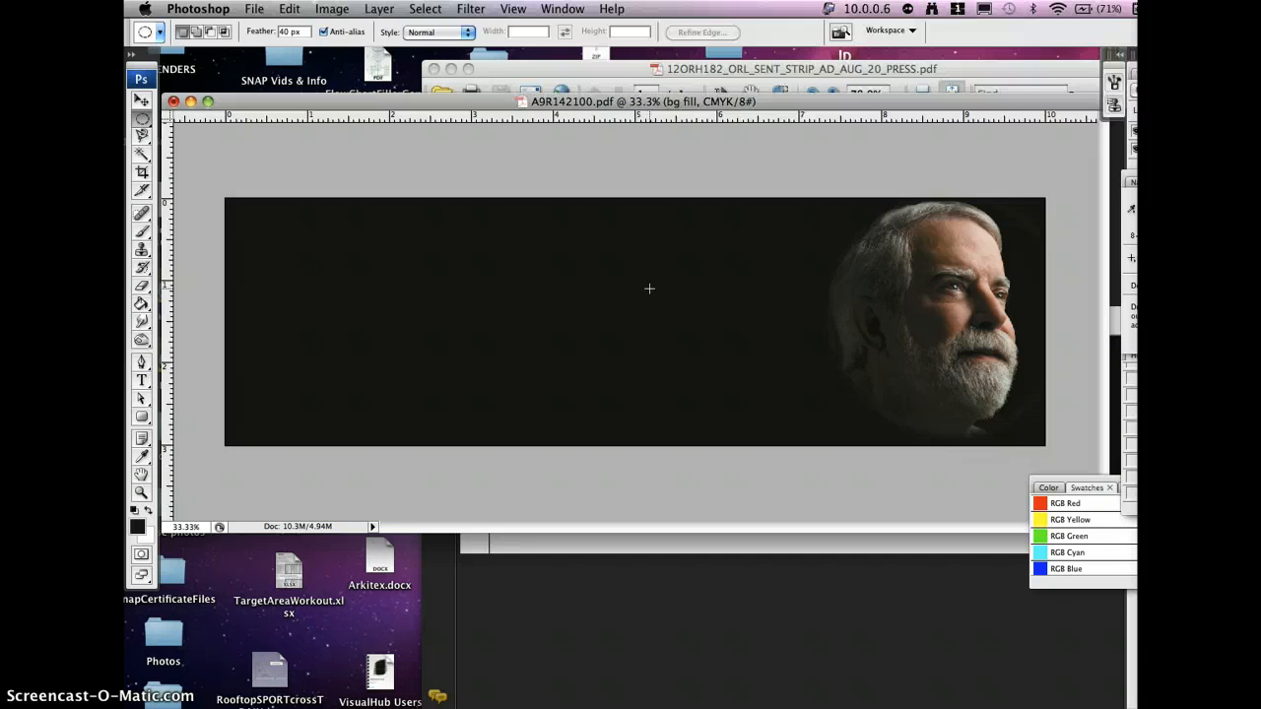
pyautogui.moveTo(879, 284)
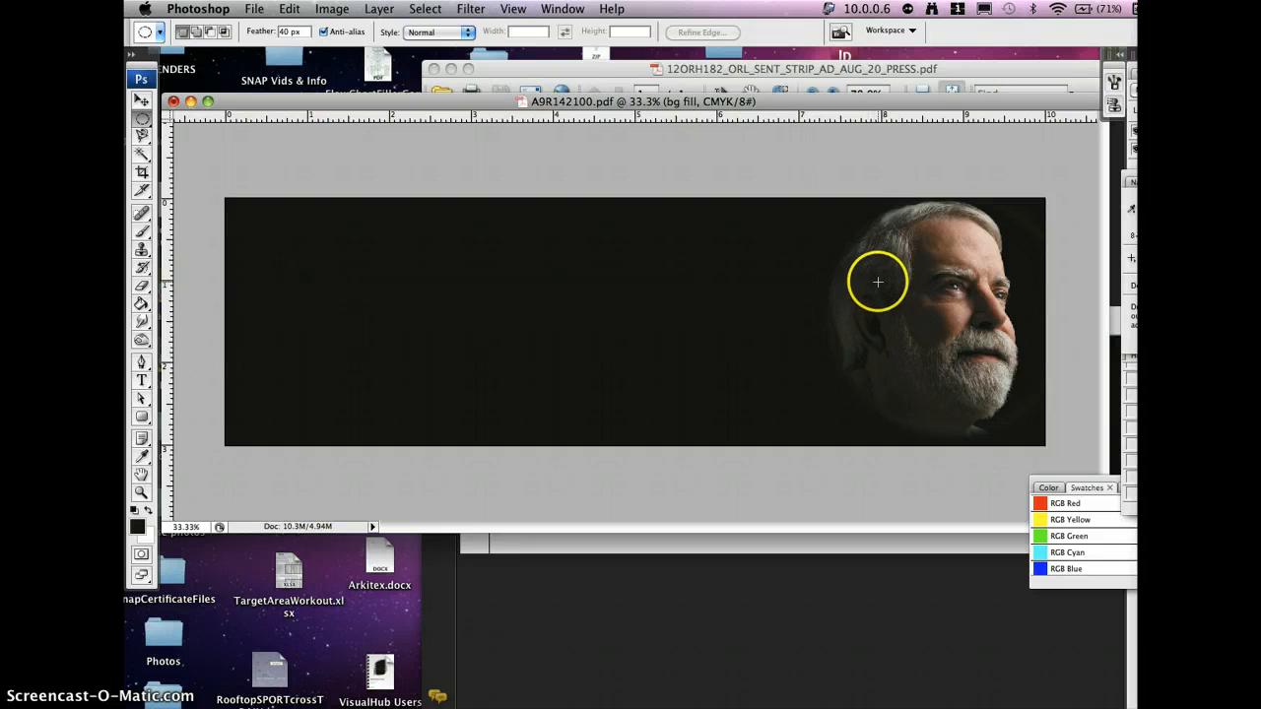
pyautogui.moveTo(902, 264)
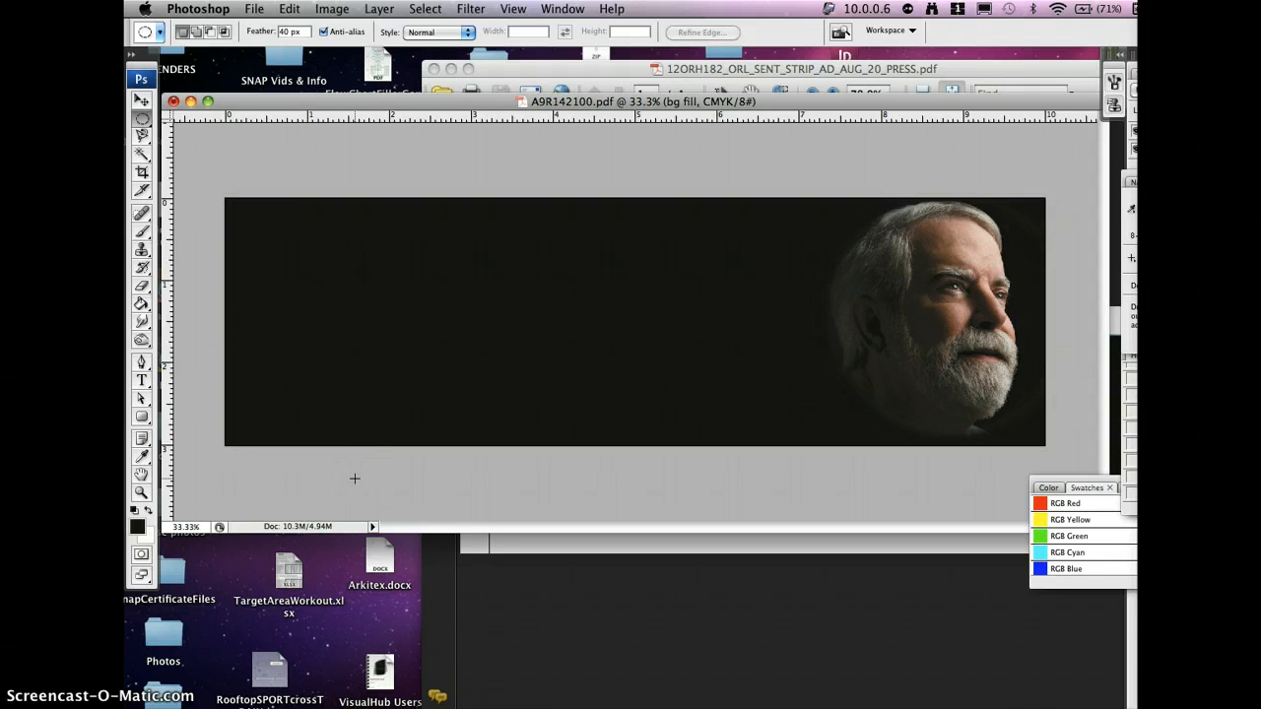
pyautogui.moveTo(295, 489)
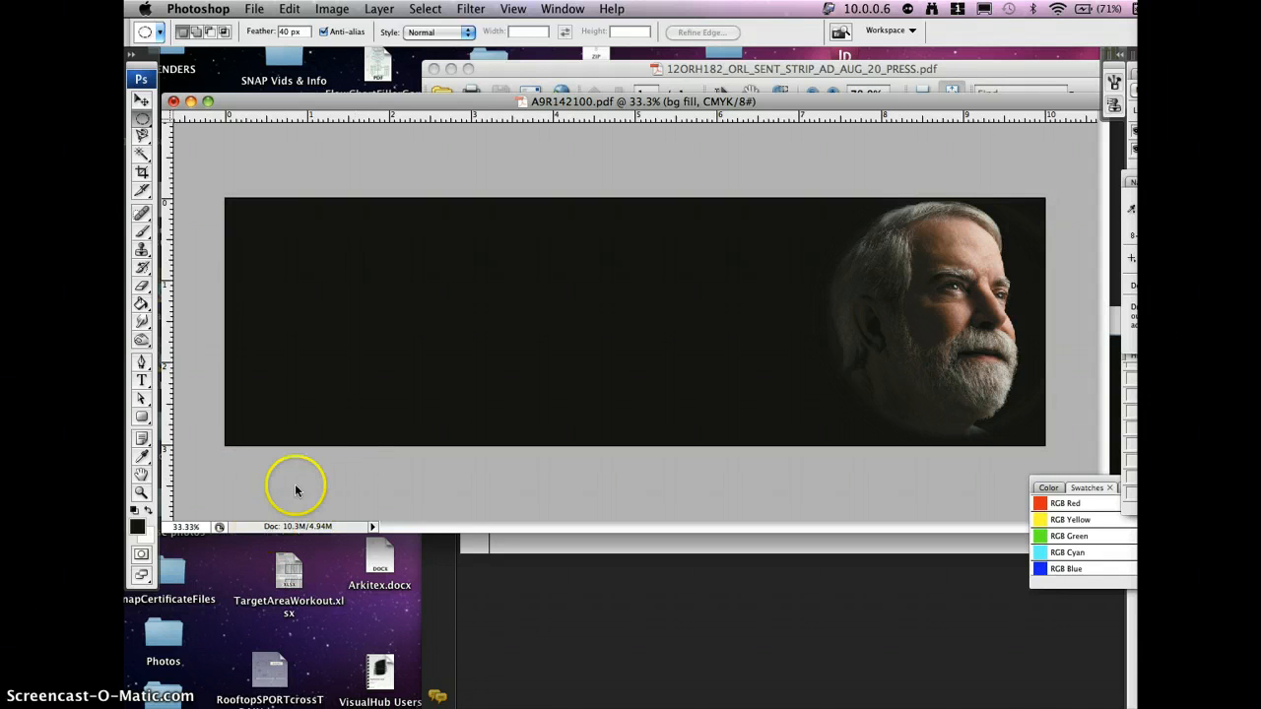